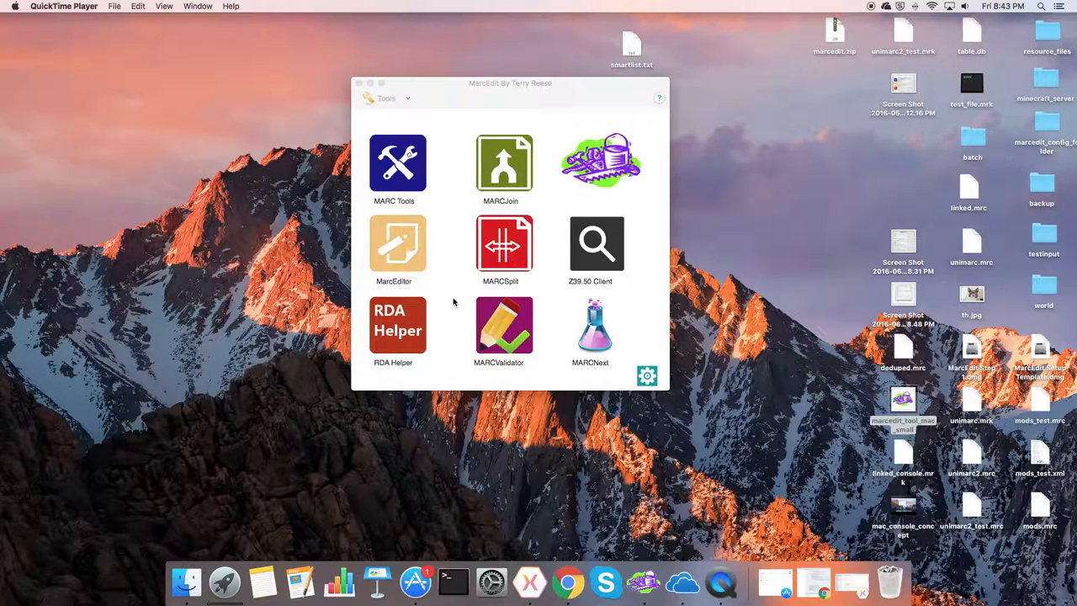
mouse_move(732, 390)
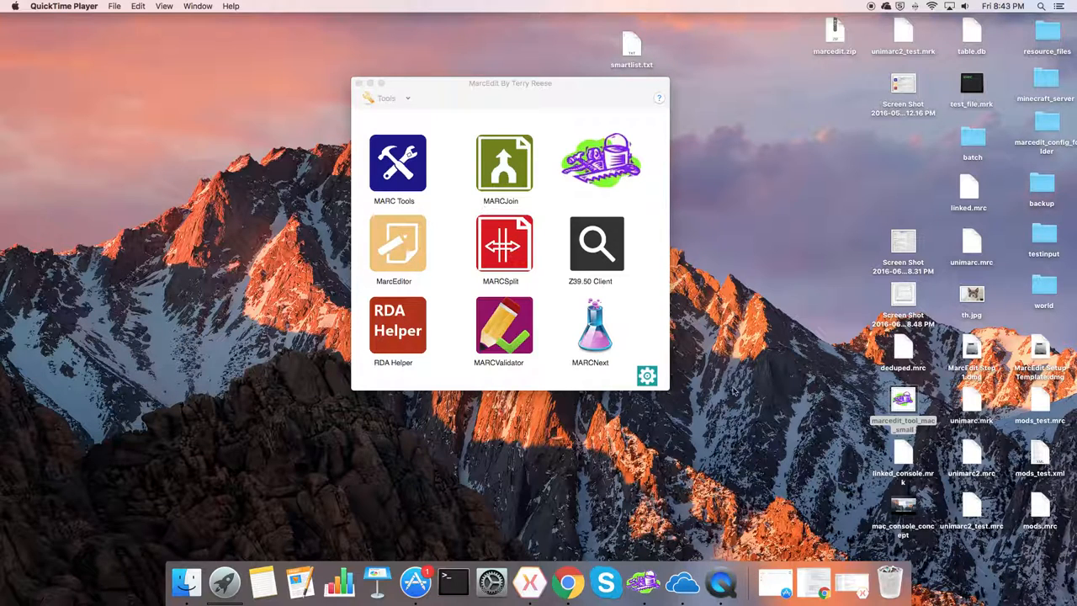
mouse_move(670, 391)
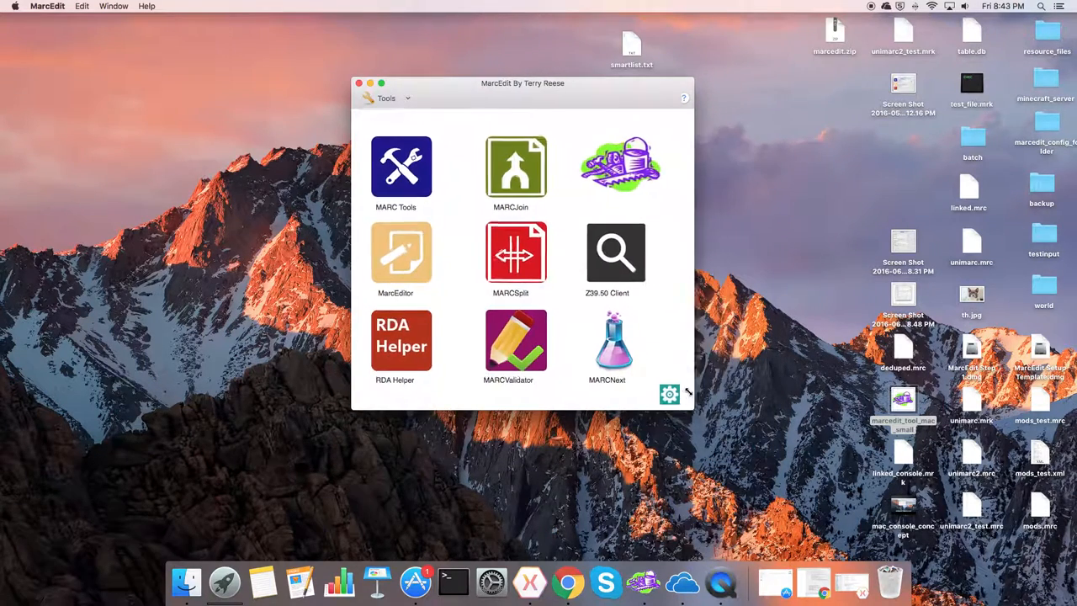
Step: Bring up MarcEdit's Preferences window on the MarcEditor tab
left_click_drag(689, 394, 860, 517)
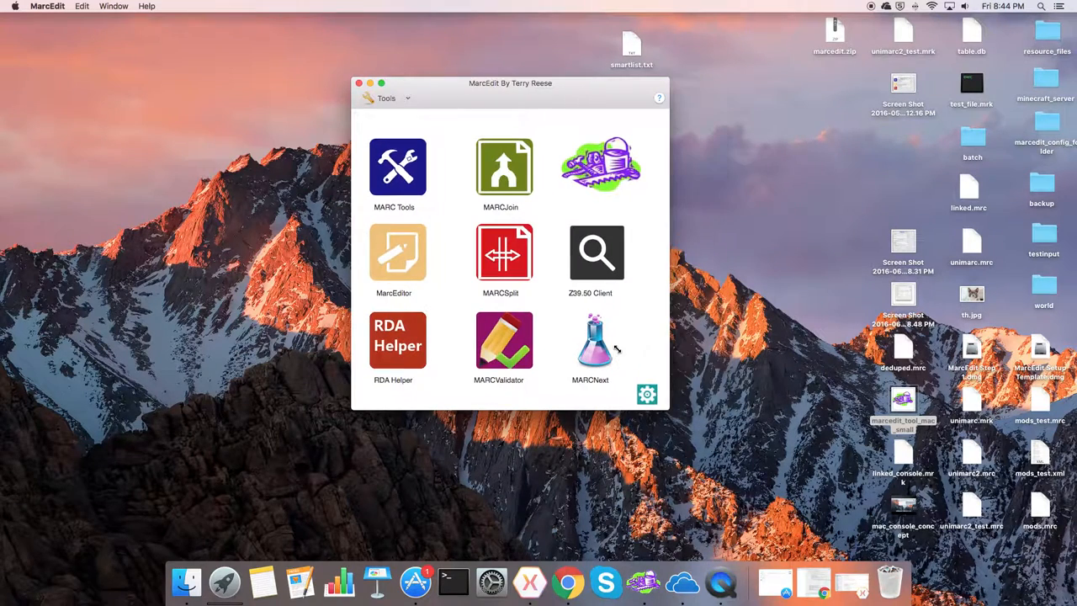
mouse_move(616, 352)
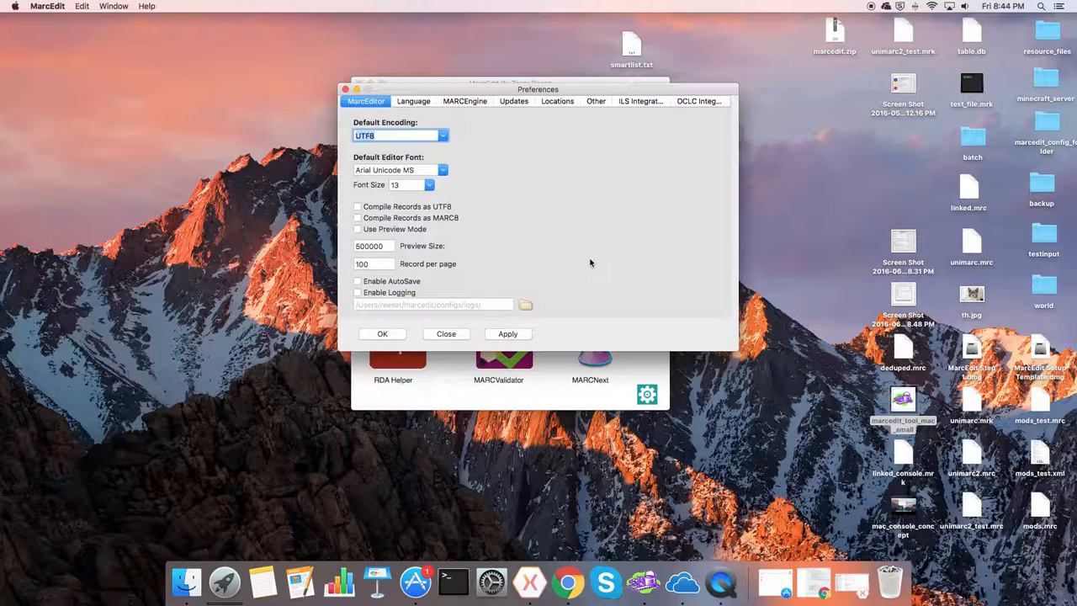
Step: On the Language tab set Default Application Font ArialUnicodeMS at size 16 and accept
left_click(414, 101)
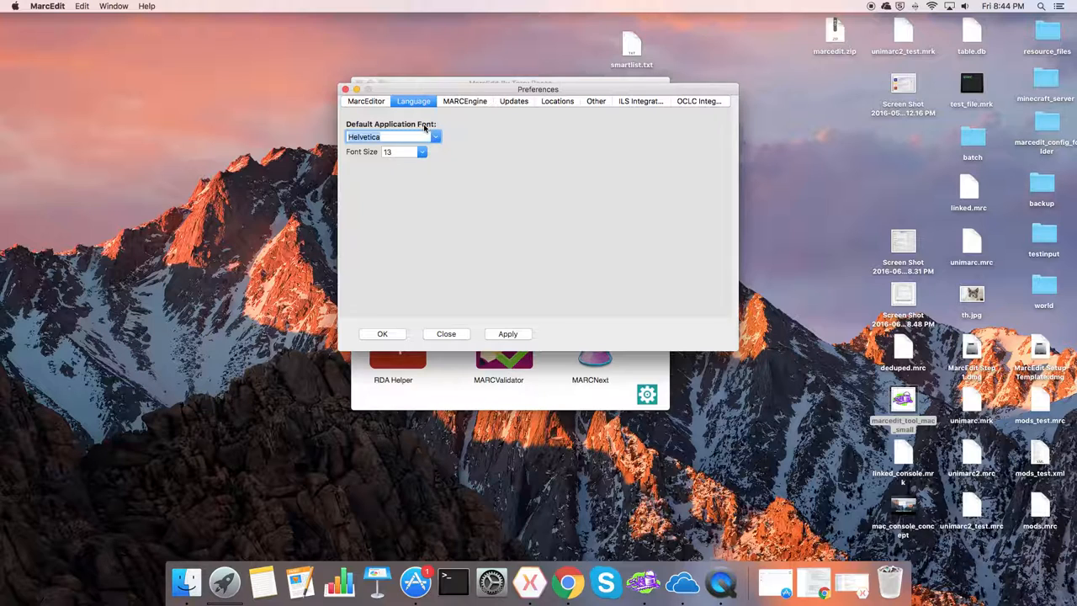
left_click(434, 137)
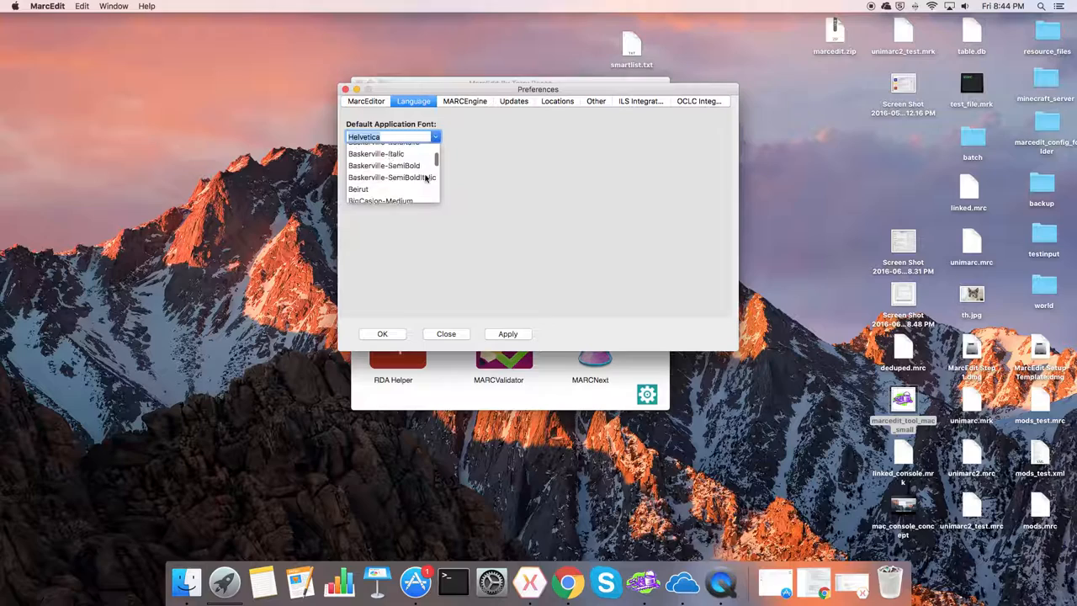
scroll("up", 3)
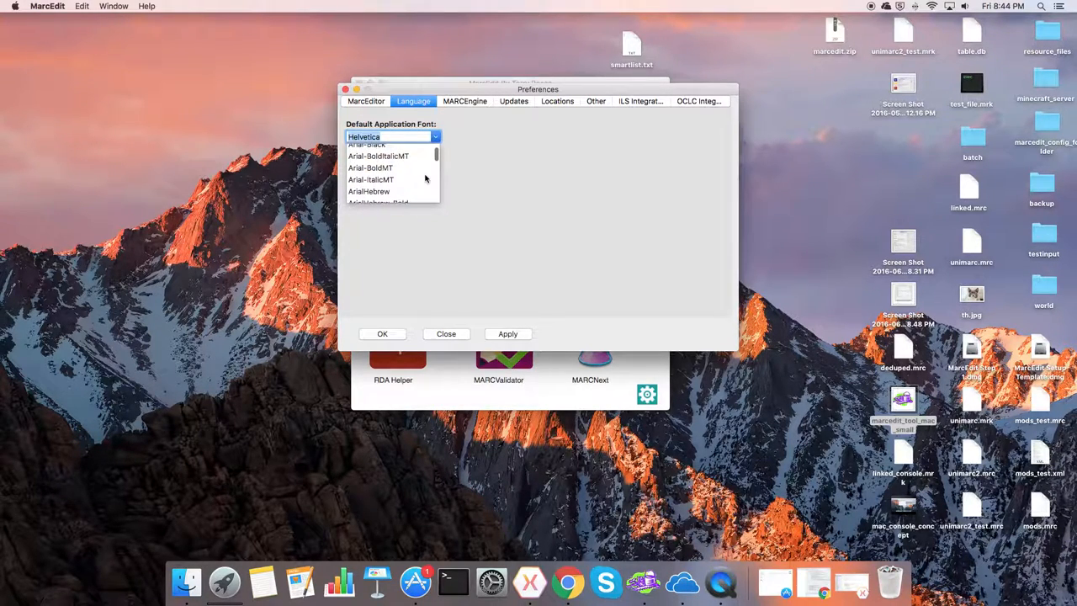
scroll("down", 3)
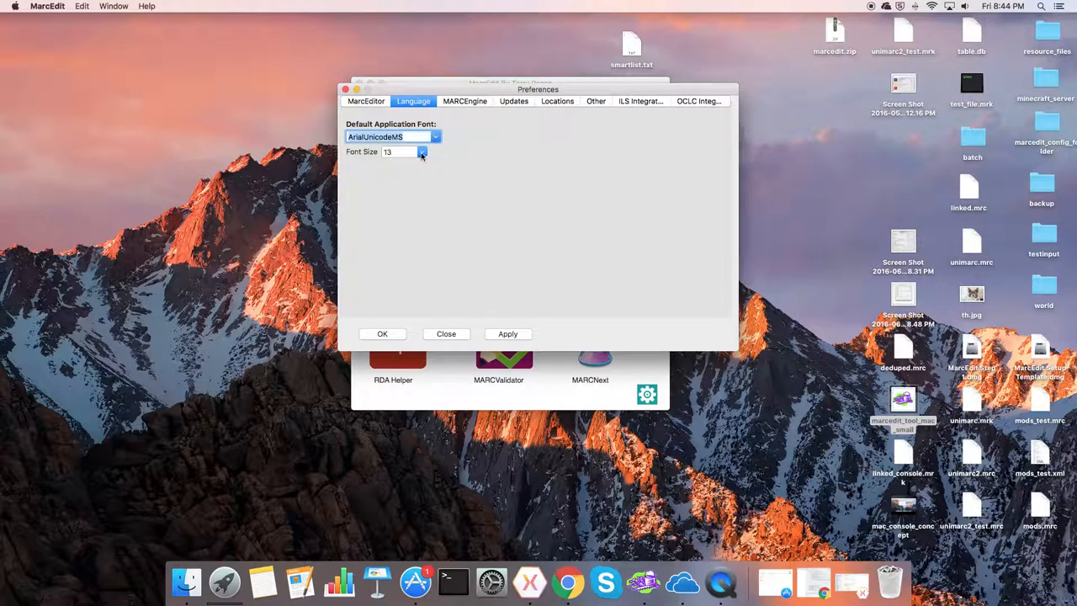
left_click(421, 151)
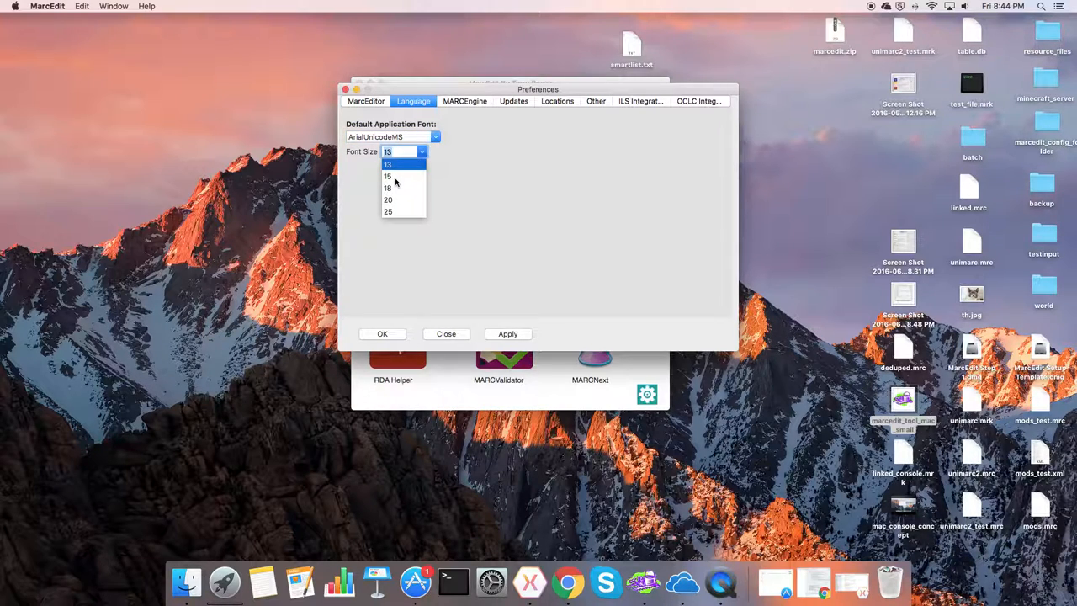
left_click(387, 177)
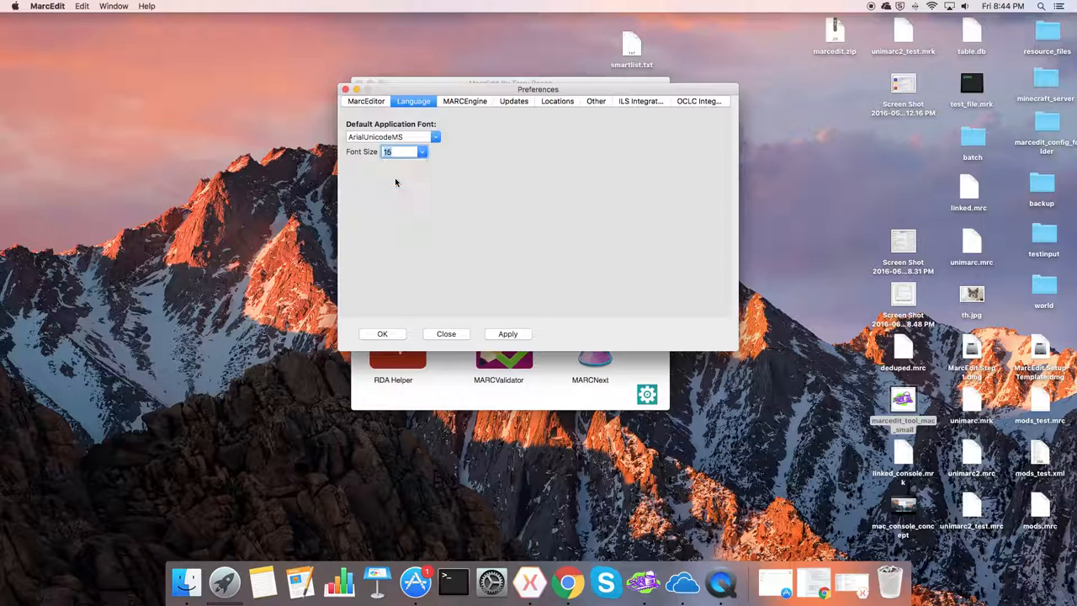
left_click(446, 333)
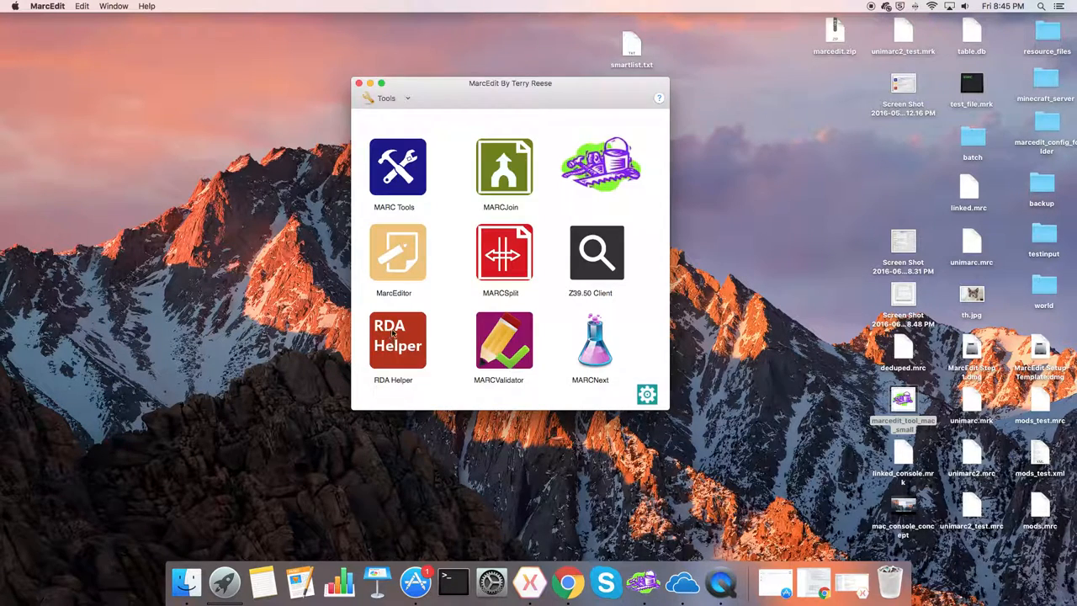
Step: Quit MarcEdit from its application menu so the new font applies on relaunch
left_click(47, 7)
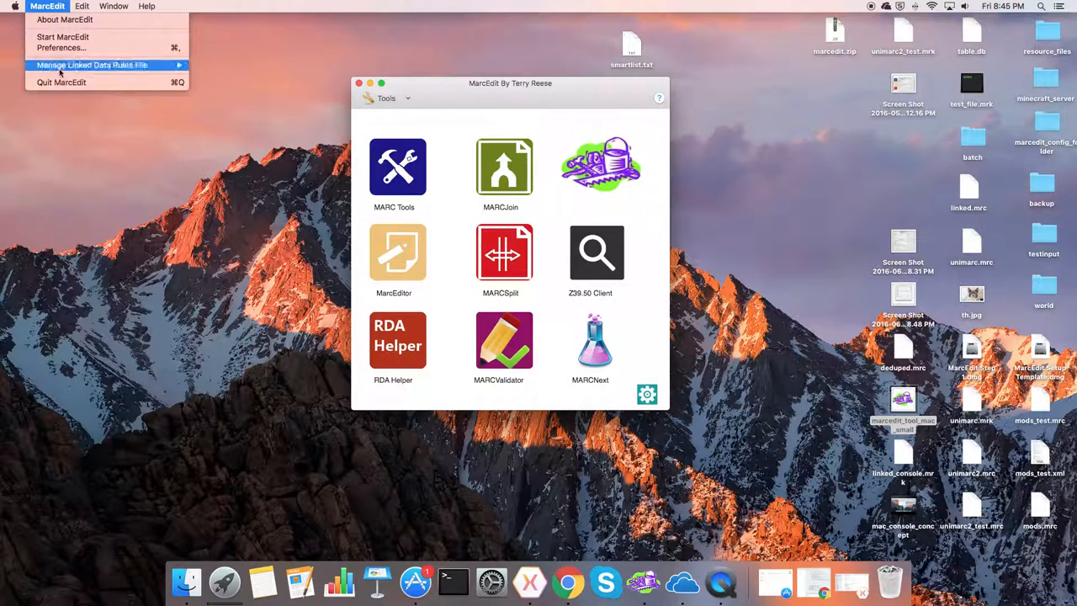
left_click(60, 81)
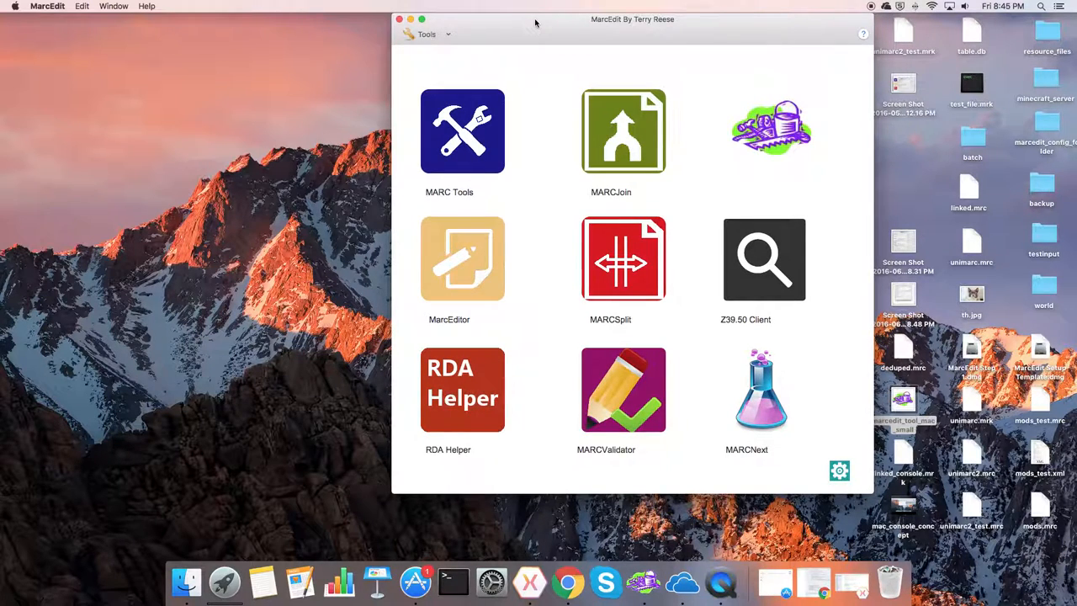
Step: Move the enlarged main window left and preview MARC Tools in the larger font
left_click_drag(633, 19, 523, 34)
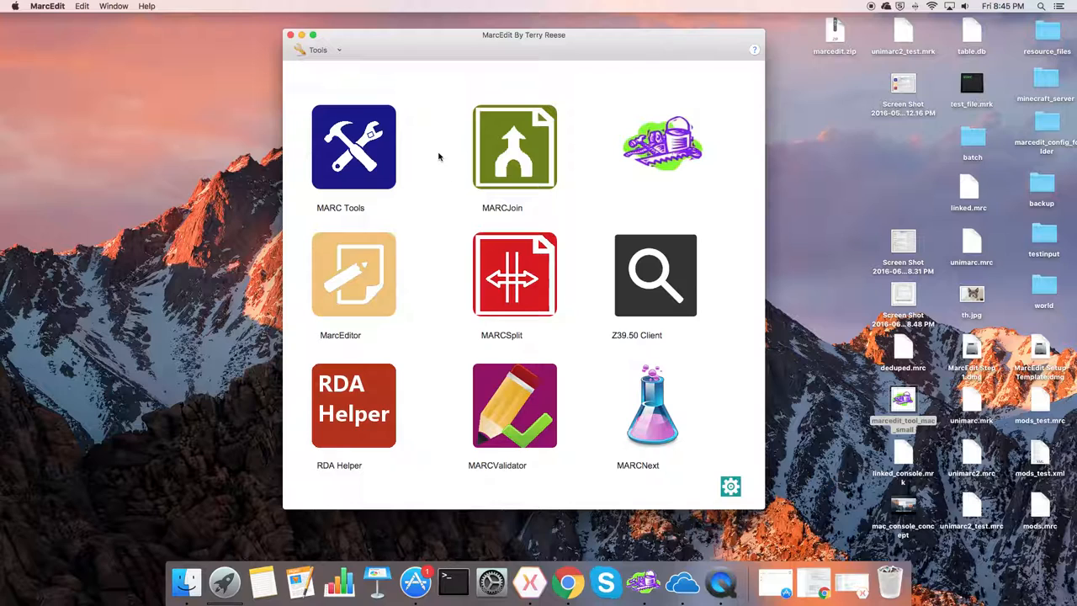
left_click(353, 148)
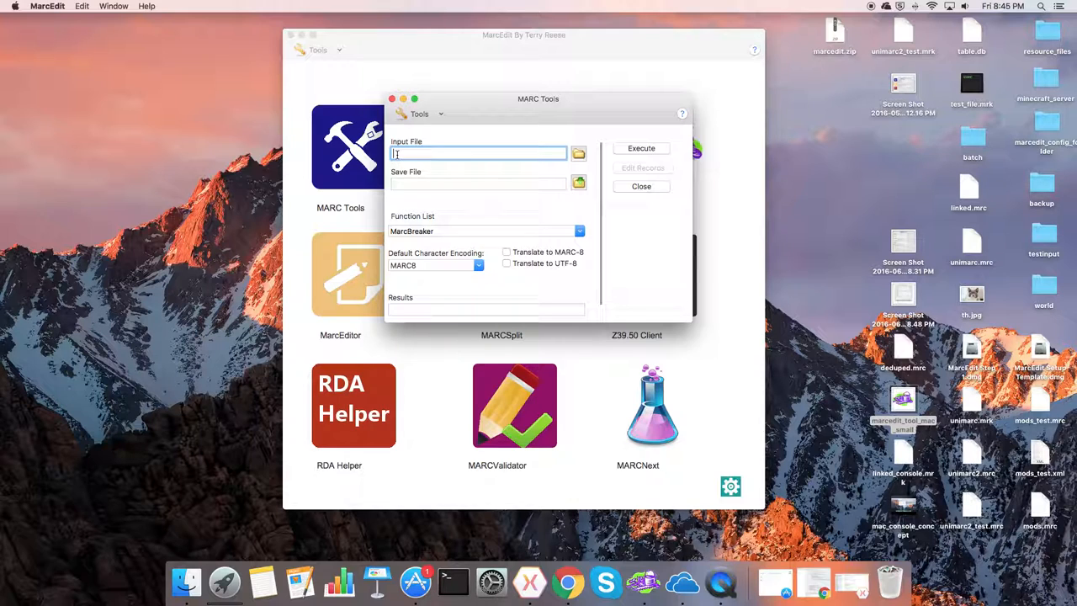
left_click(642, 185)
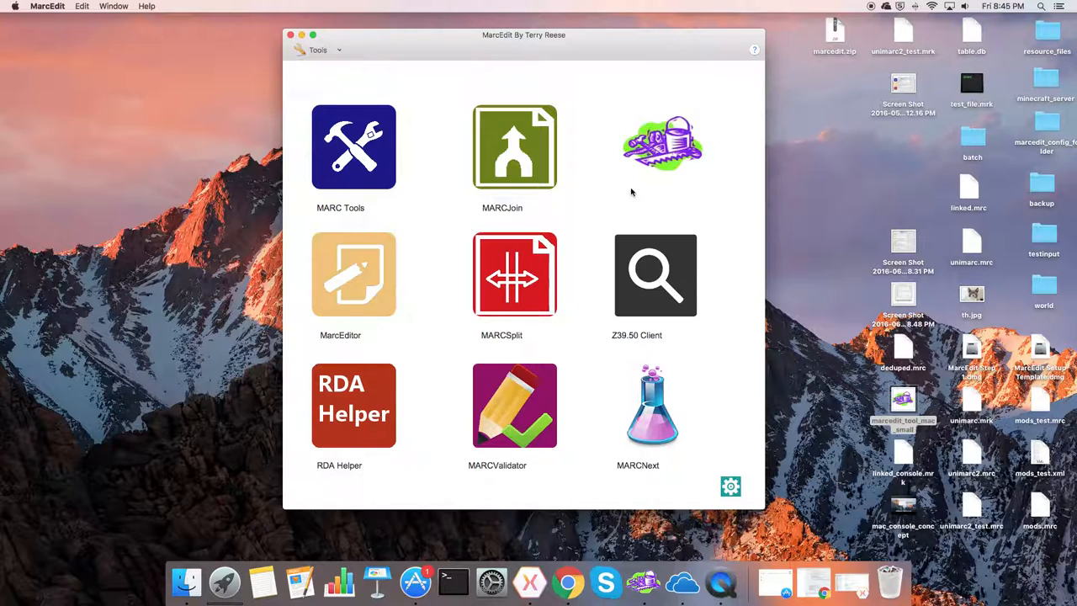
mouse_move(710, 512)
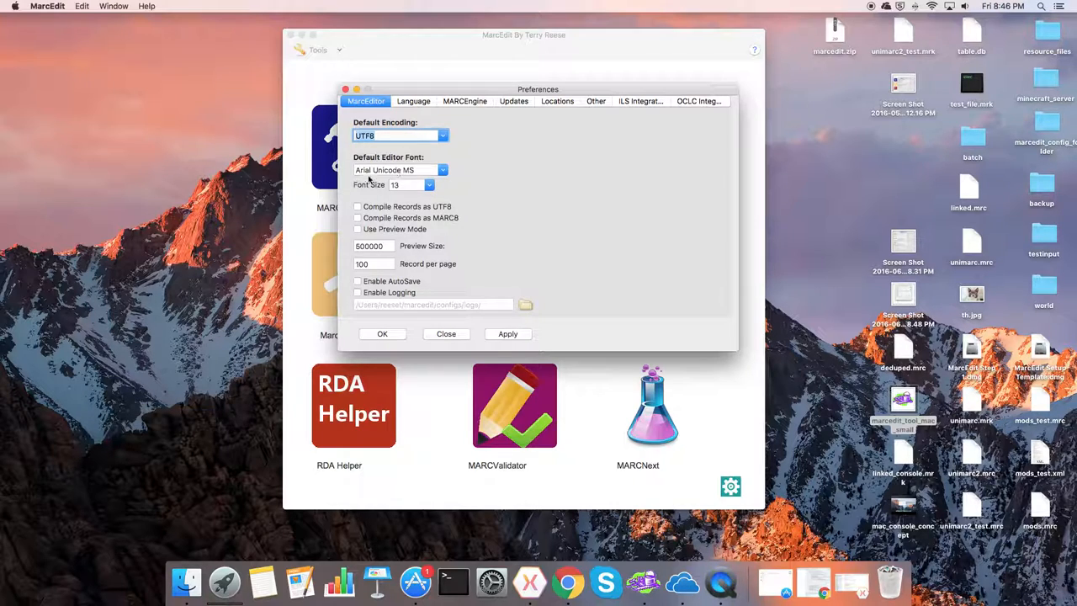
Step: Choose a larger editor Font Size on the MARCEditor tab and save it
left_click(429, 183)
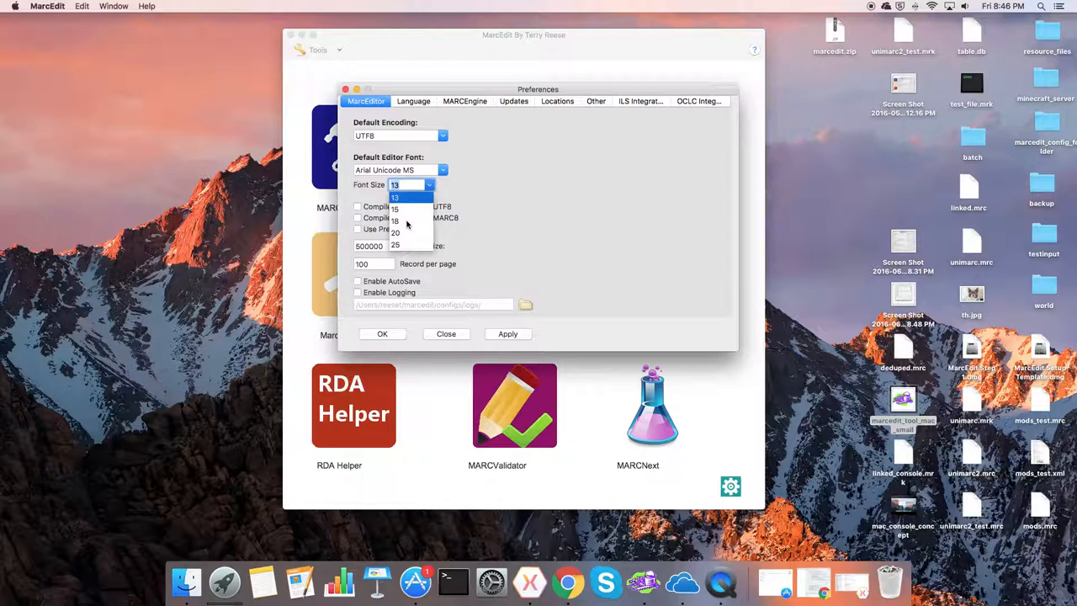
mouse_move(418, 219)
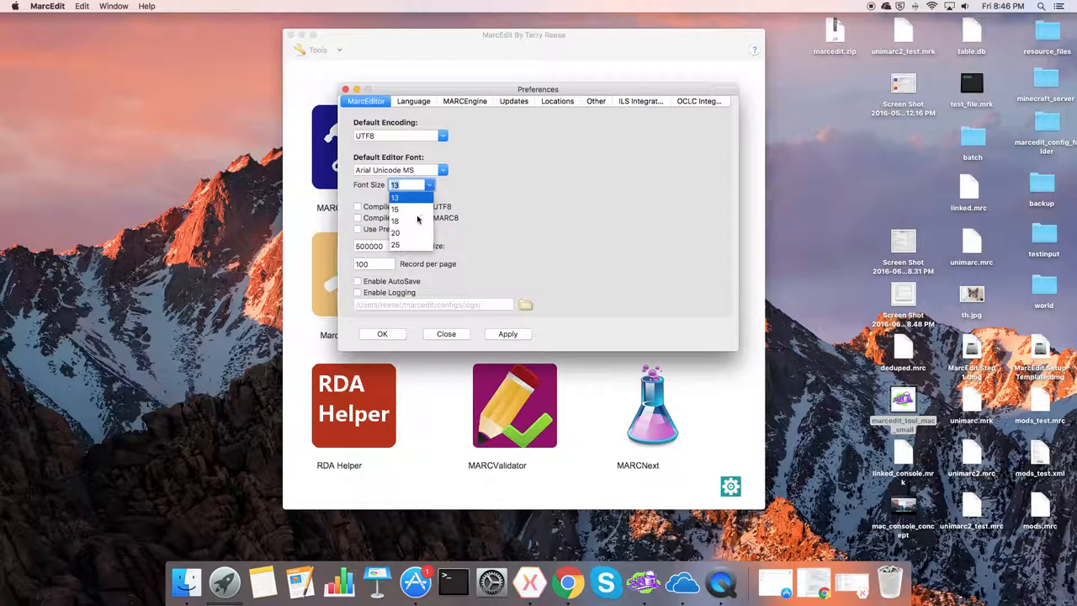
mouse_move(395, 225)
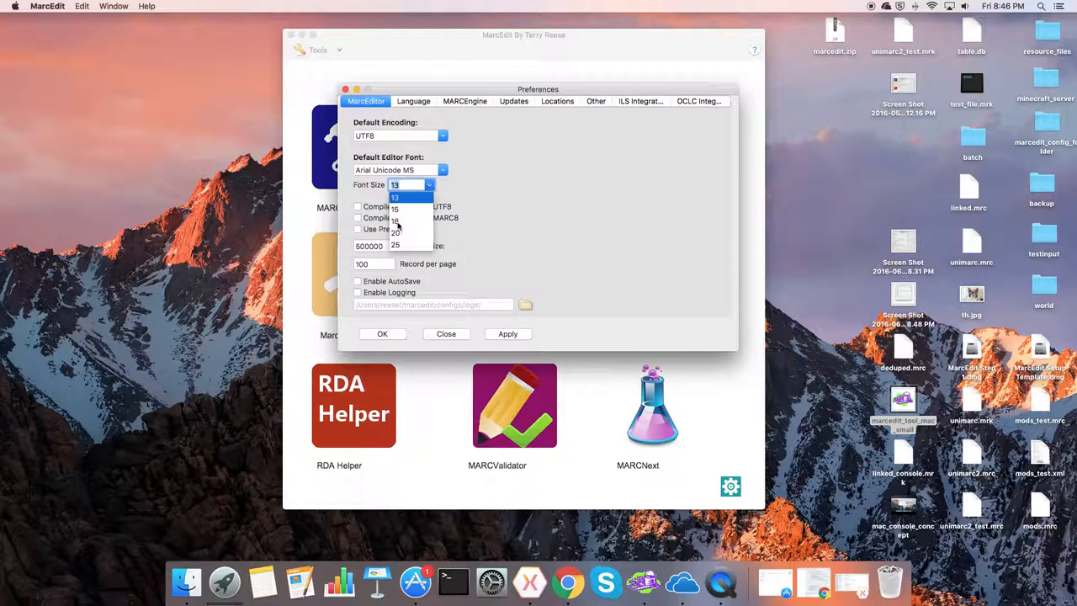
left_click(396, 221)
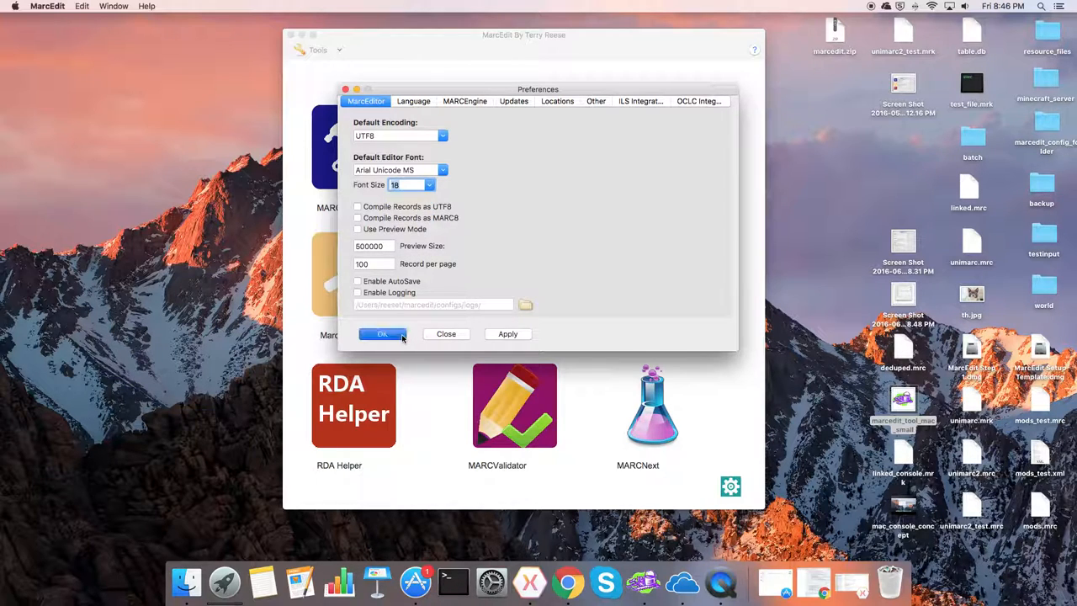
left_click(382, 334)
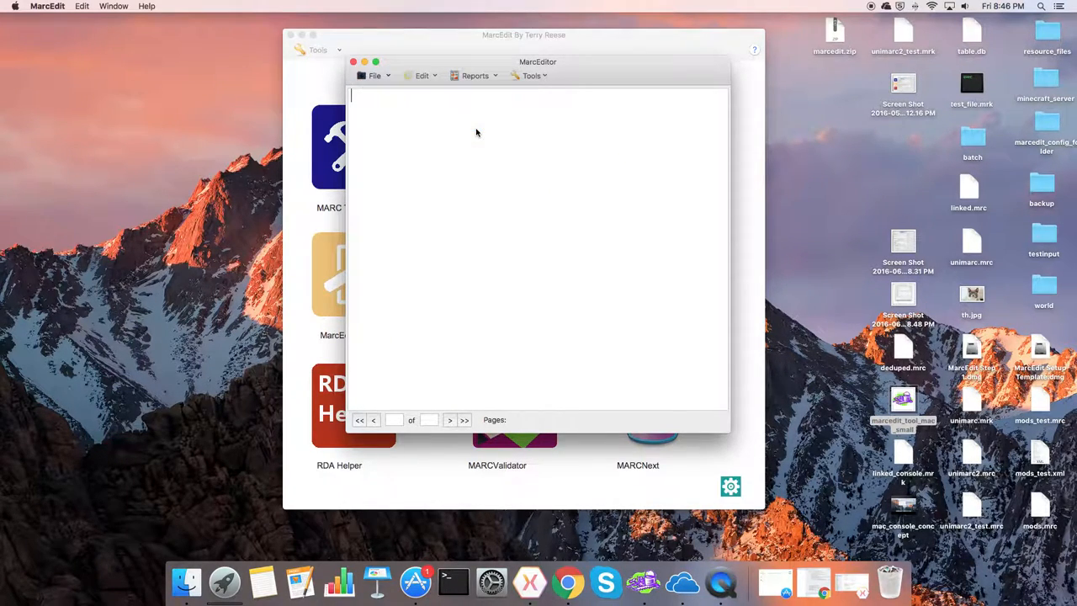
mouse_move(421, 123)
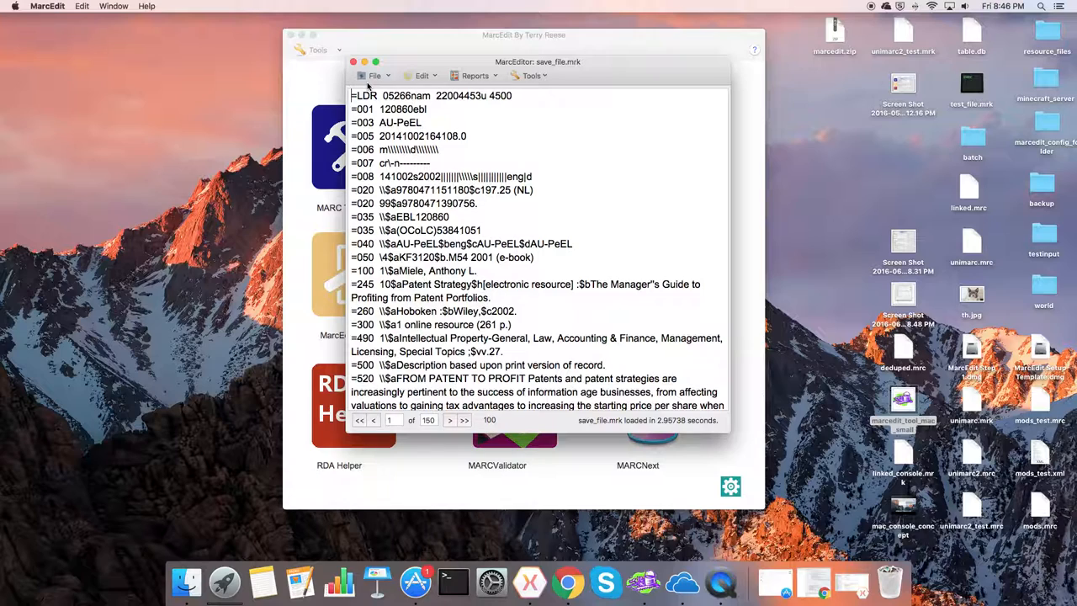
mouse_move(468, 80)
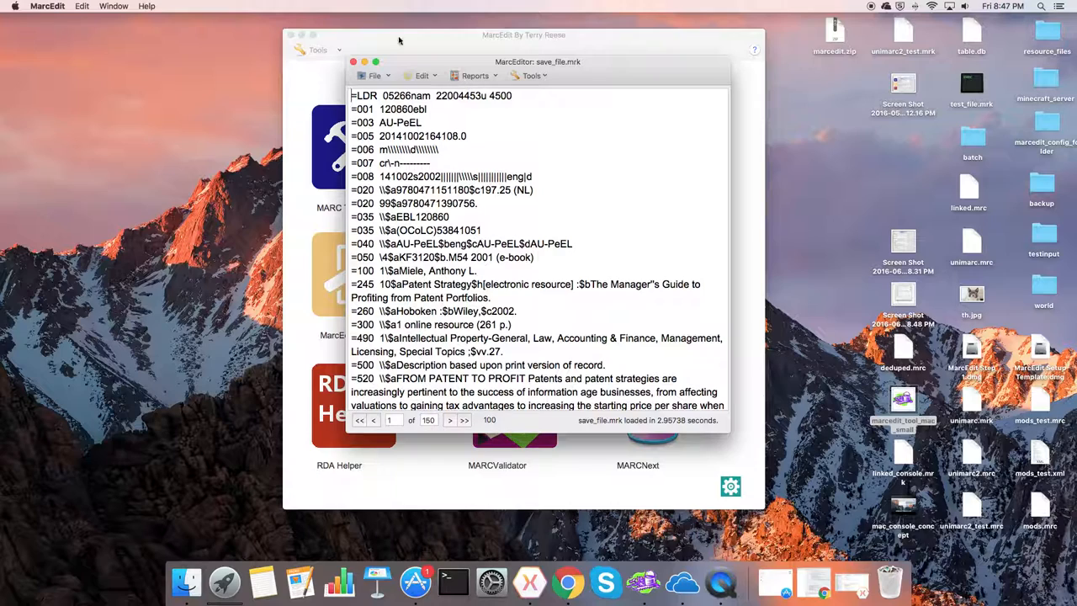
mouse_move(141, 109)
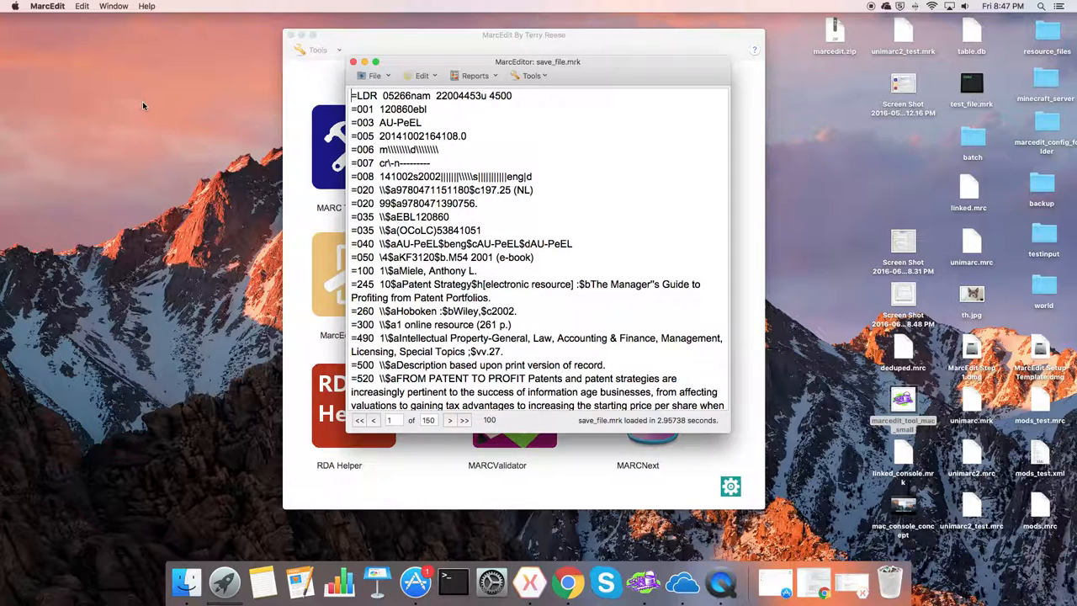
mouse_move(256, 101)
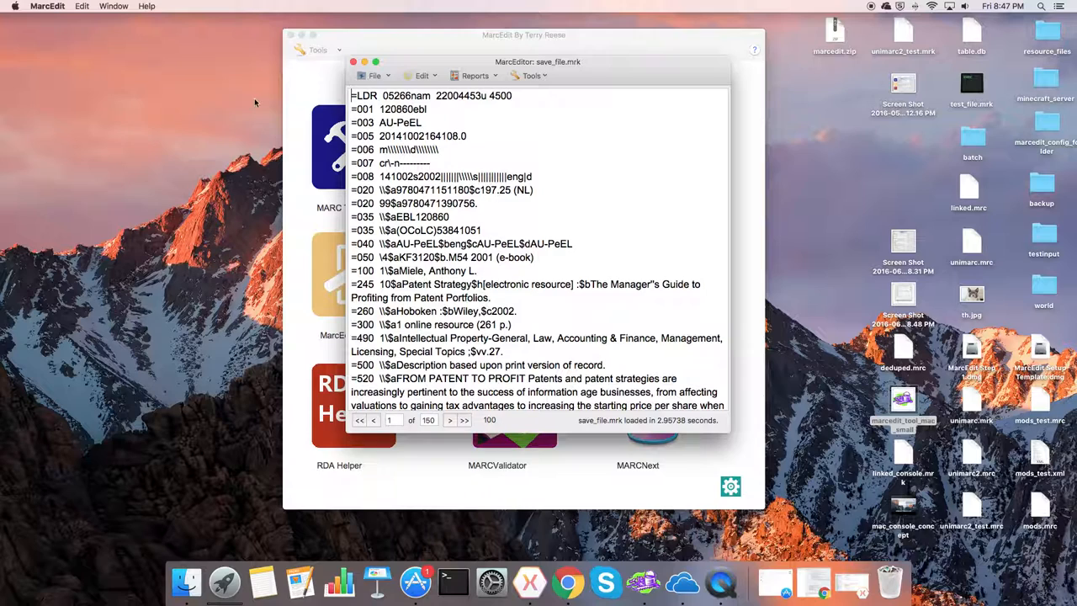
Step: Close the record editor showing the 150-record MARC file in the larger font
left_click(373, 76)
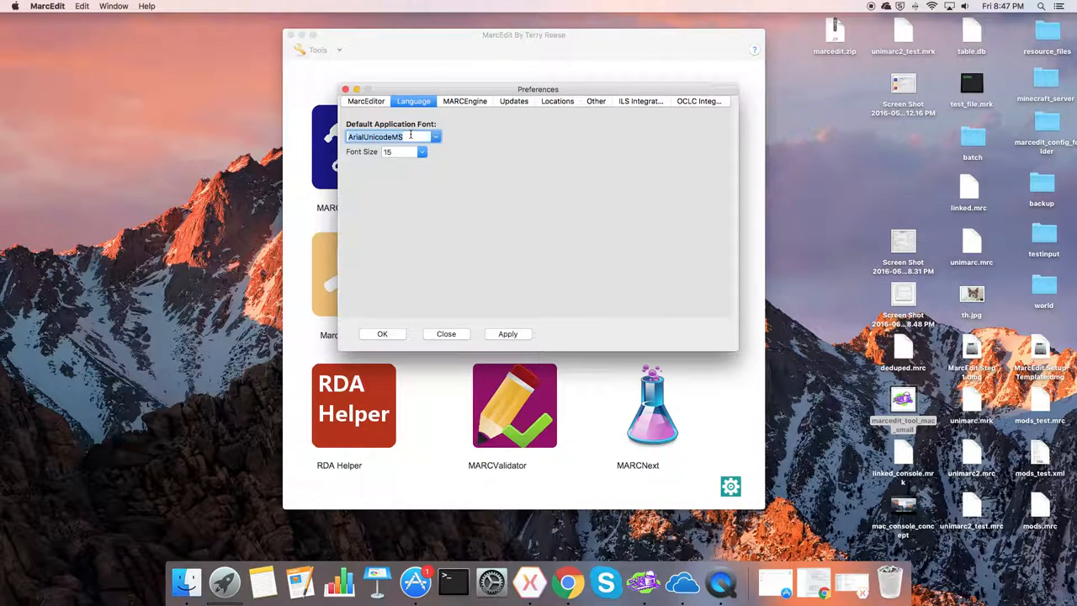
Step: Accept the application font settings and quit MarcEdit for the change to take effect
left_click(421, 151)
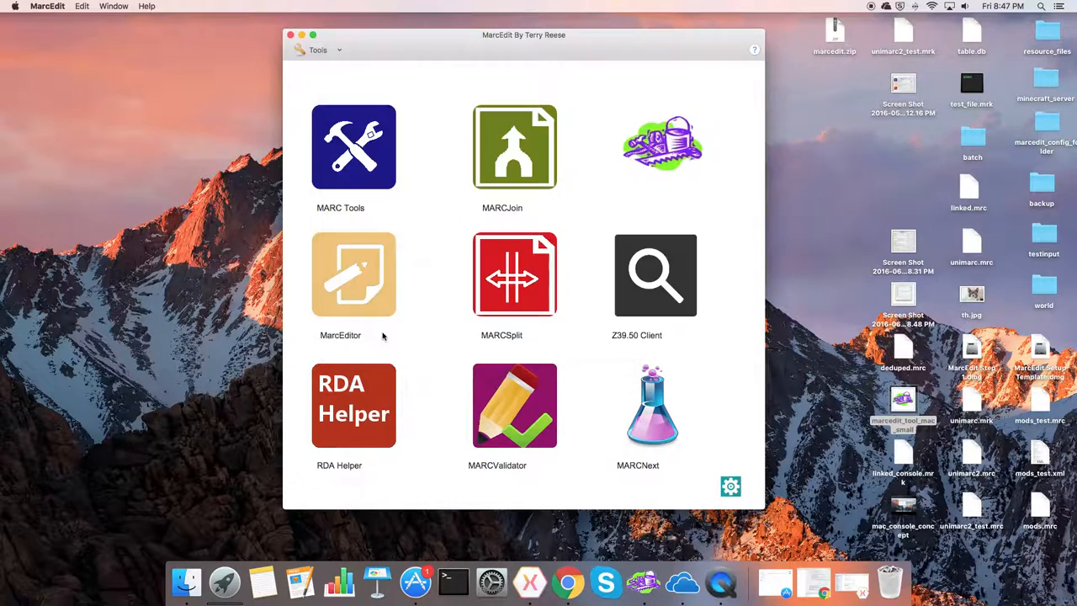
left_click(48, 6)
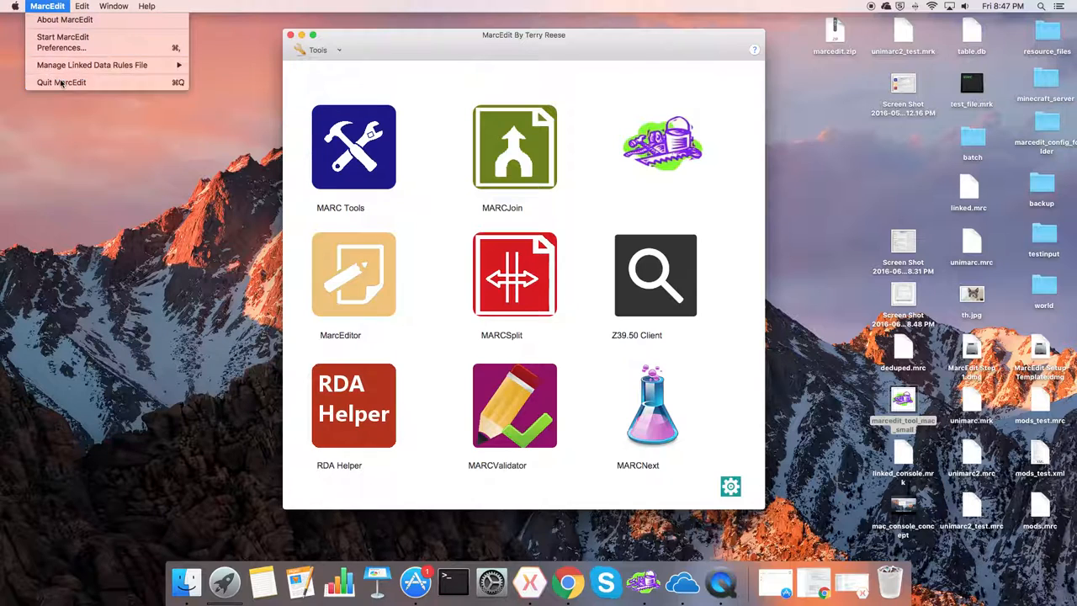
left_click(61, 80)
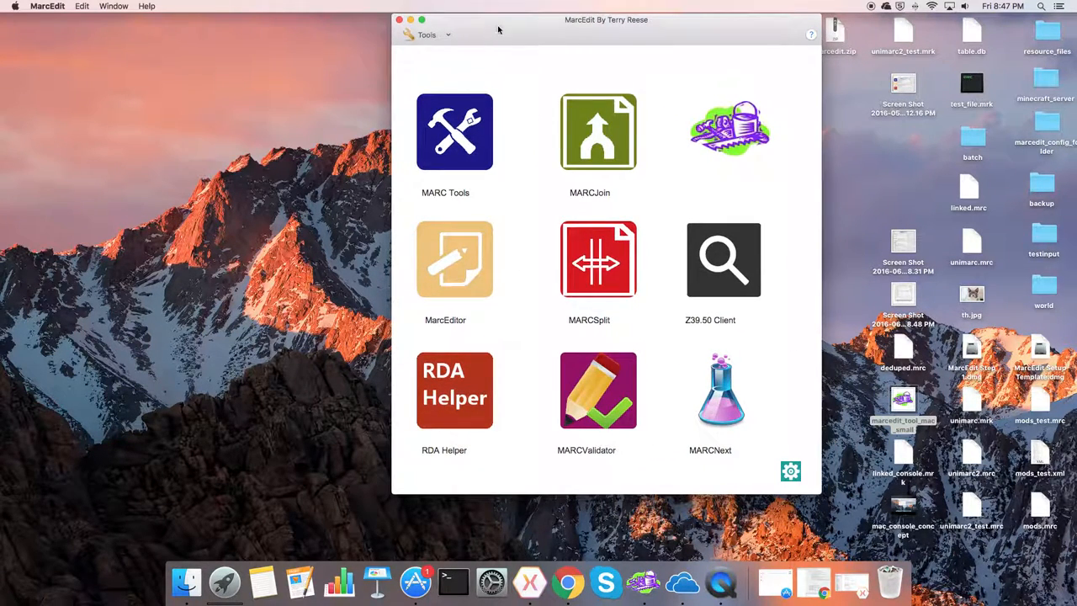
Step: Move the relaunched main tool window toward the left of the desktop
left_click_drag(606, 21, 487, 52)
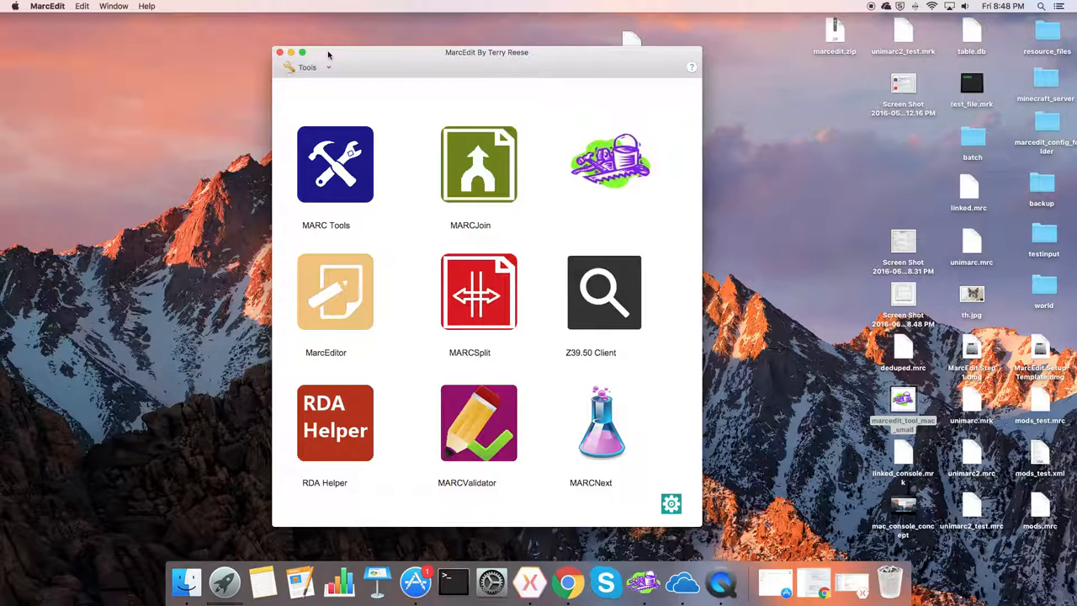
mouse_move(345, 73)
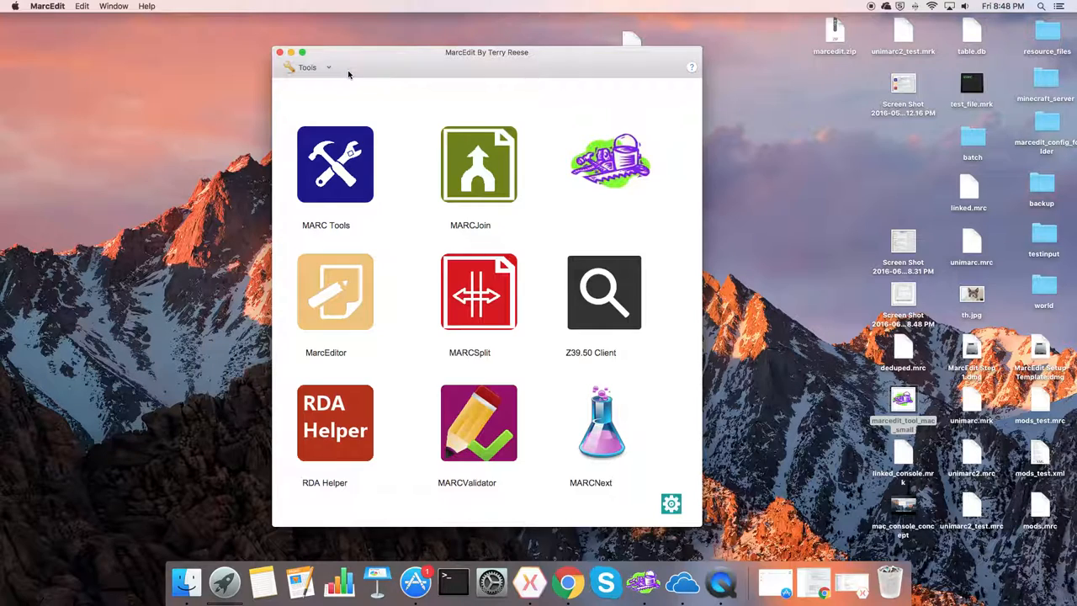
mouse_move(362, 78)
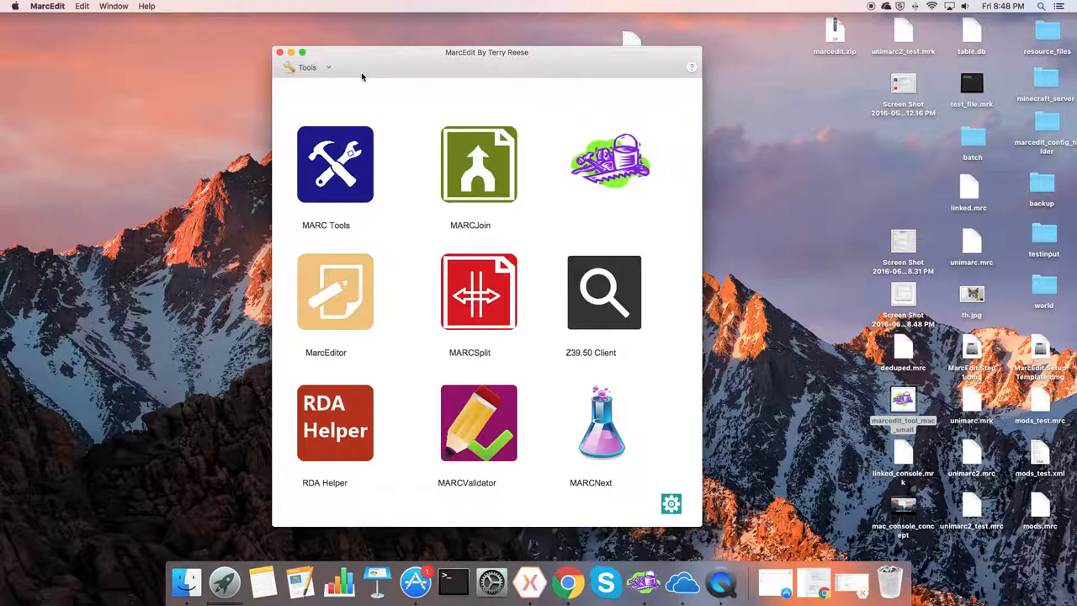
mouse_move(760, 42)
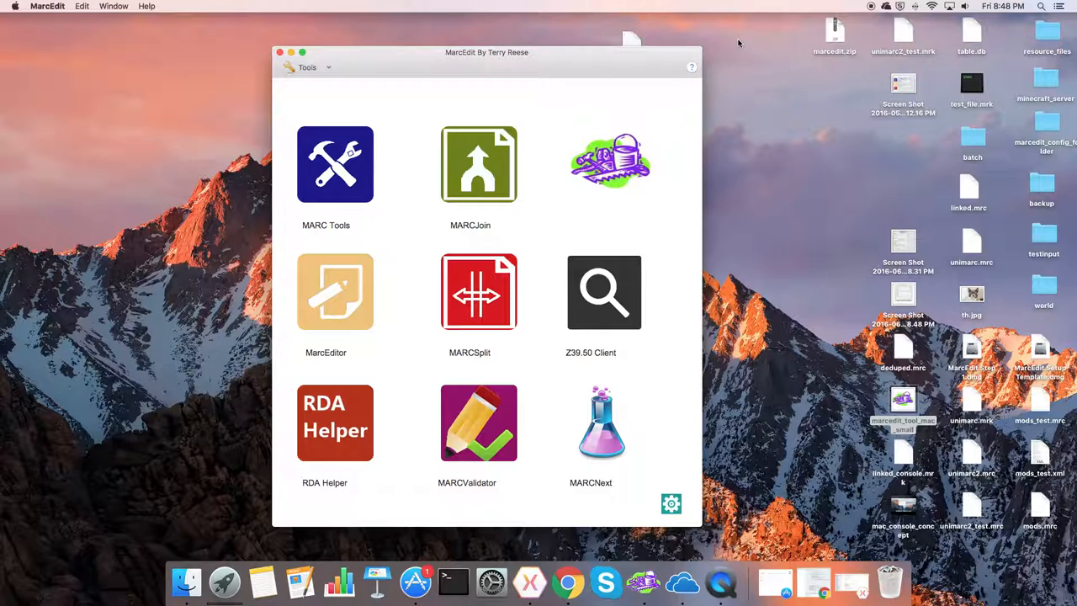
mouse_move(784, 32)
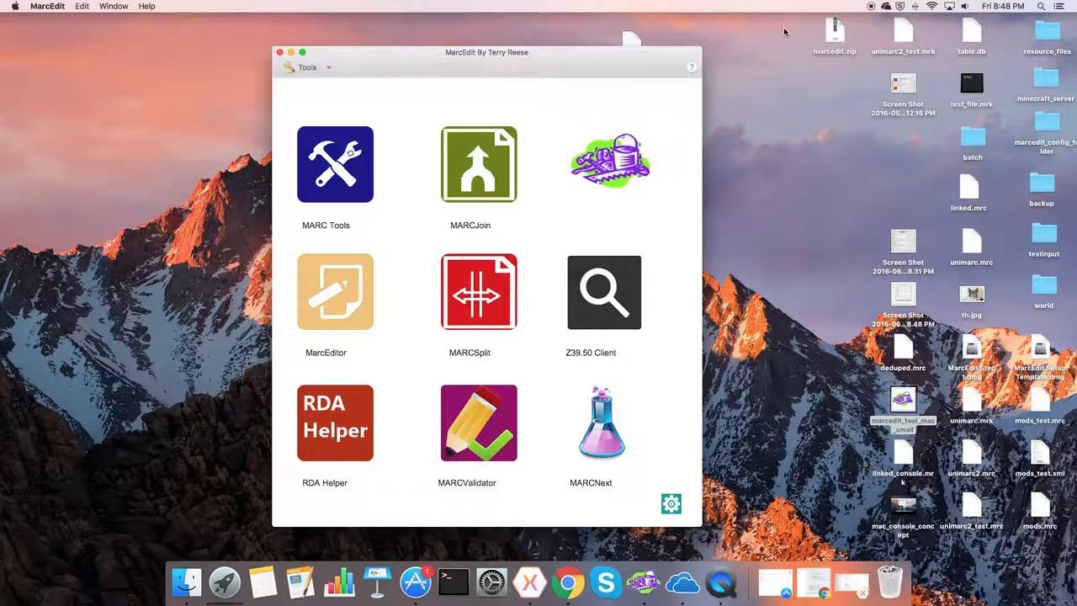